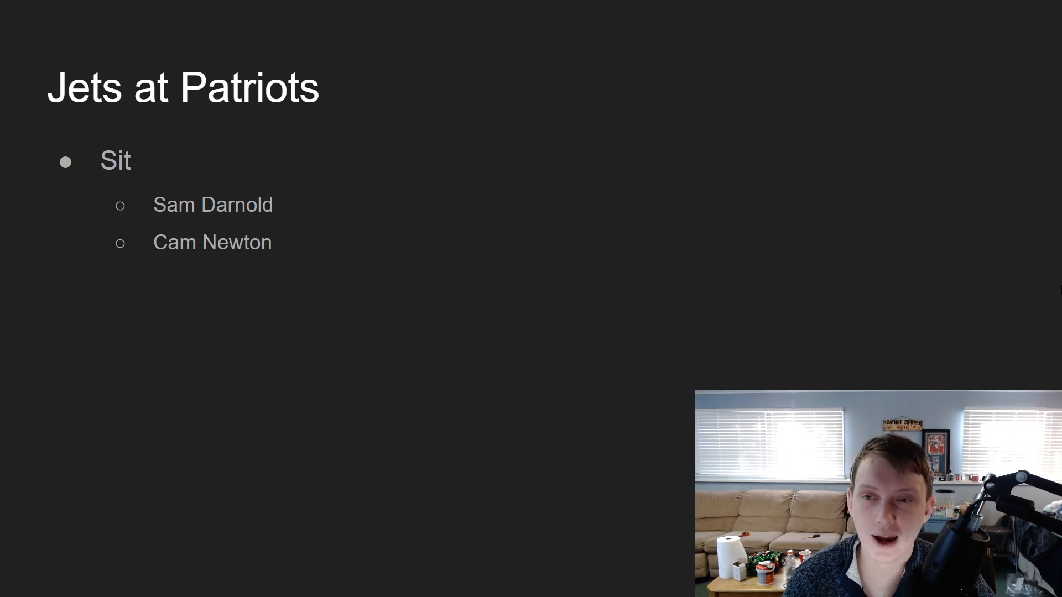
Step: Advance from the Jets at Patriots slide to the Steelers at Browns picks
key(right)
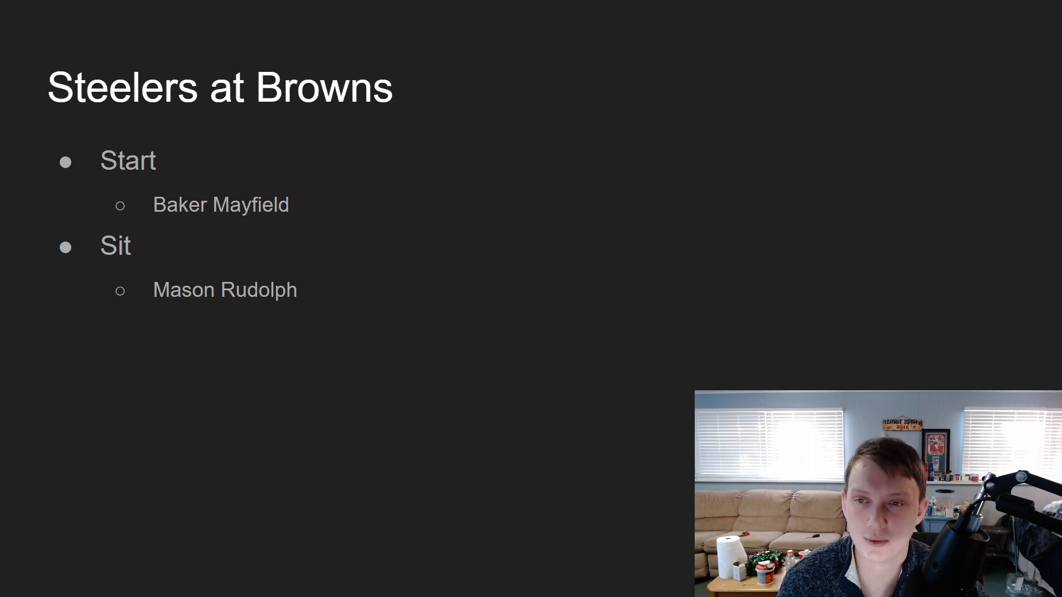
Step: Advance from the Steelers at Browns slide to the Cowboys at Giants picks
key(Right)
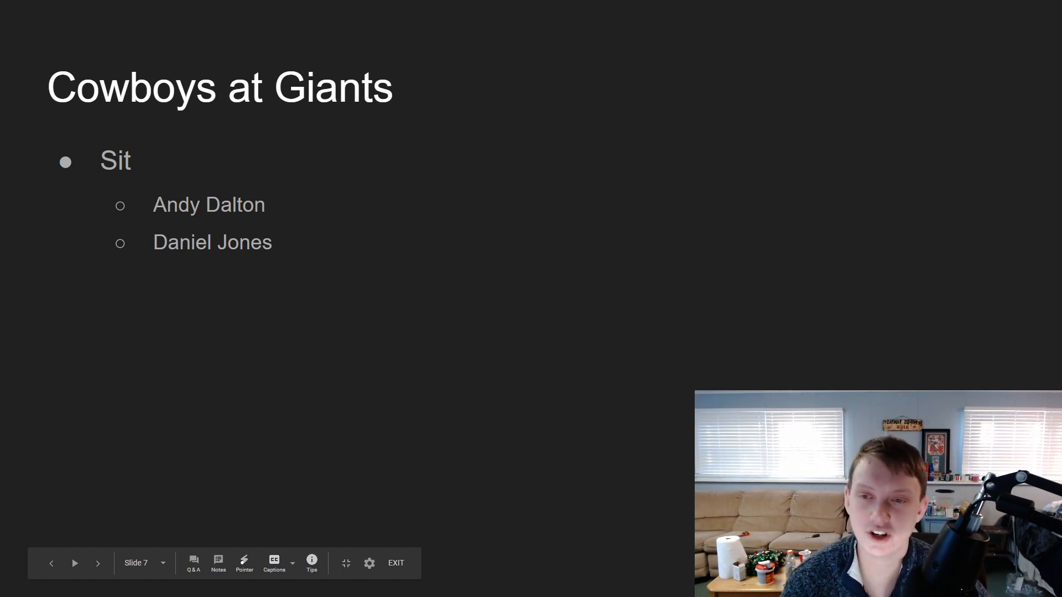
Step: Advance from the Cowboys at Giants slide to the Ravens at Bengals picks
click(98, 563)
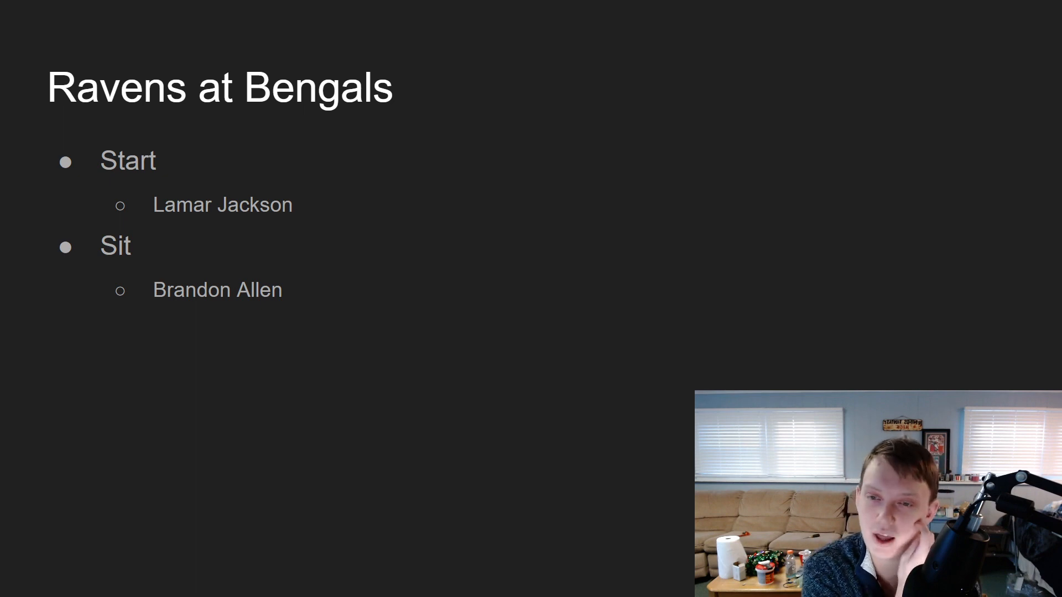
mouse_move(839, 258)
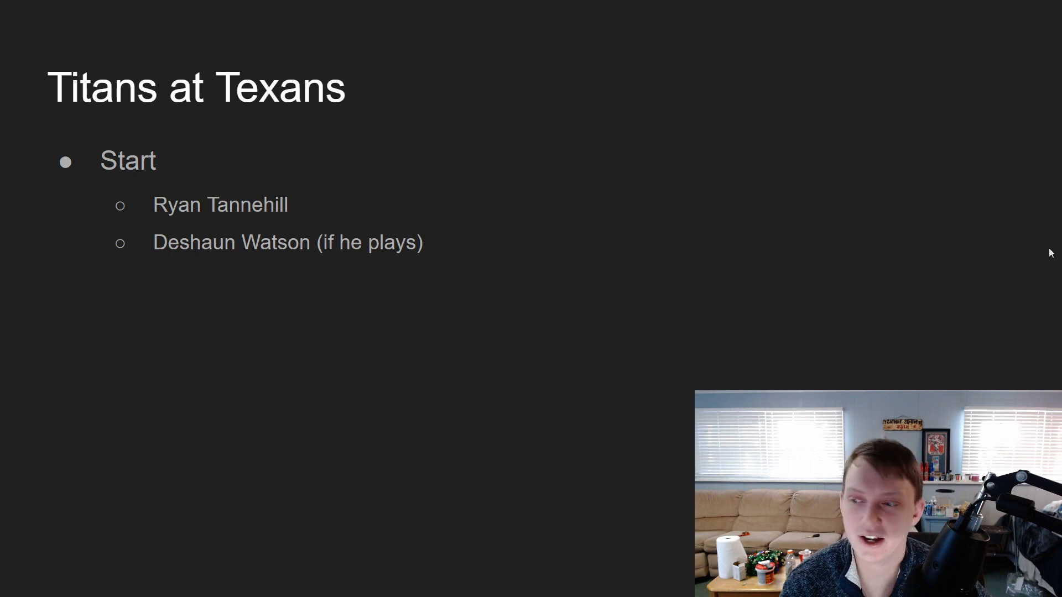
key(Right)
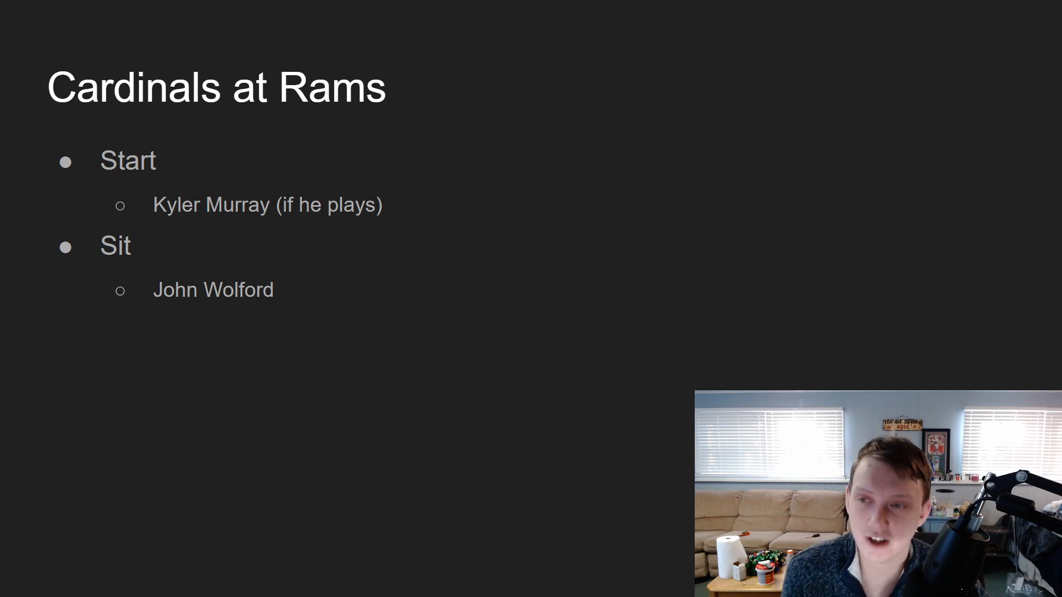
key(Right)
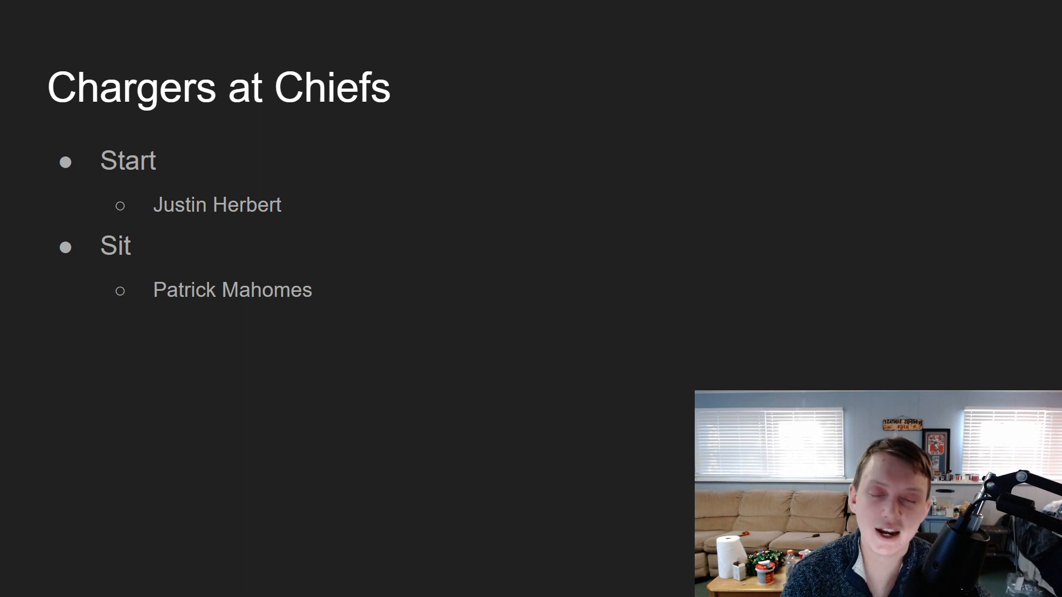
key(Right)
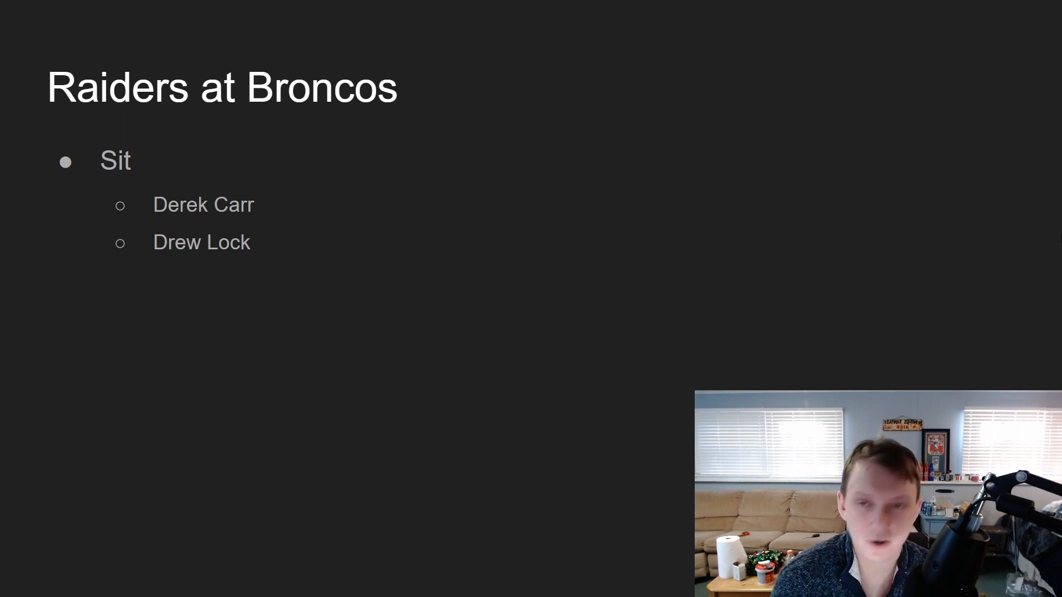
Step: Advance from the Raiders at Broncos slide to the Washington at Eagles picks
key(Right)
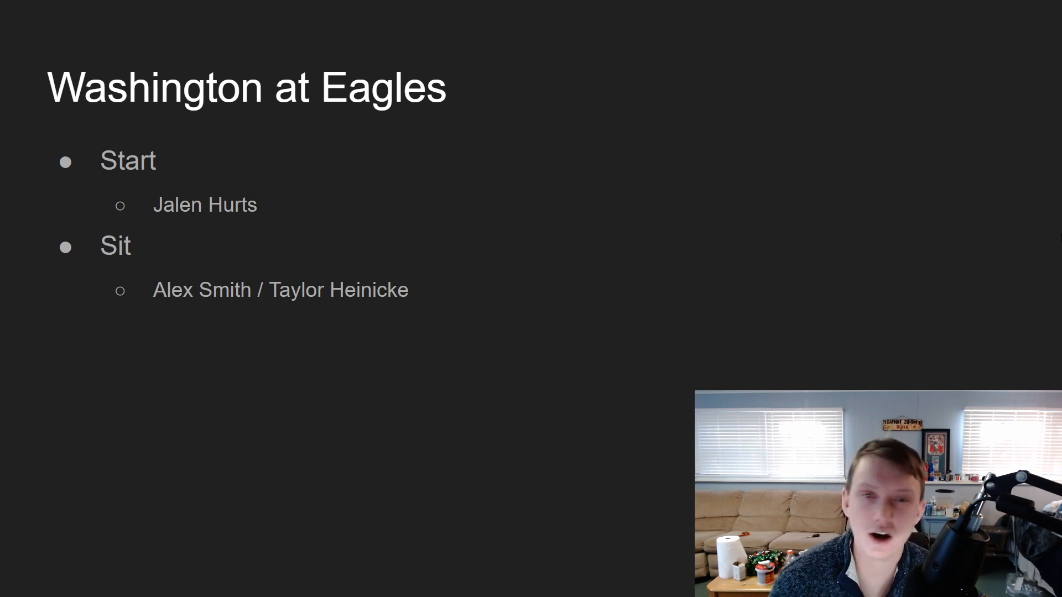